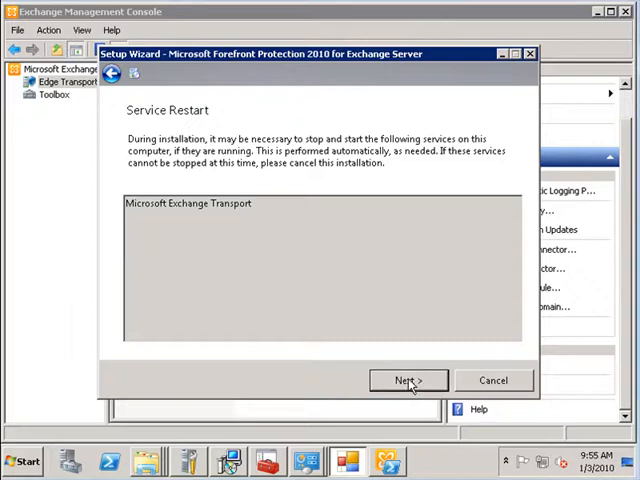
Keep default folders, no proxy, antispam enabled now and CEIP off, reaching Confirm Settings.
click(406, 380)
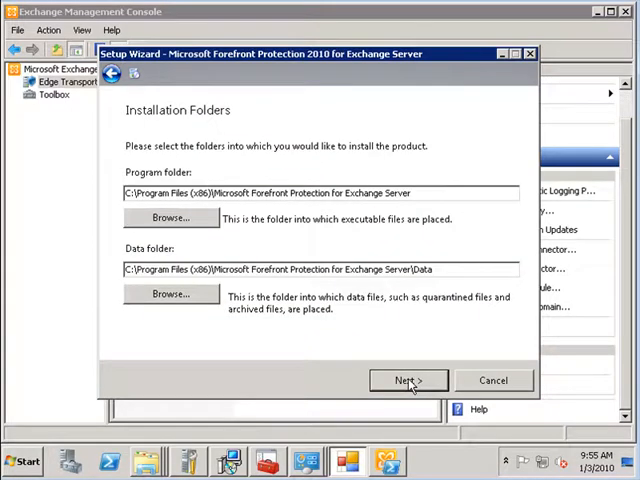
click(407, 380)
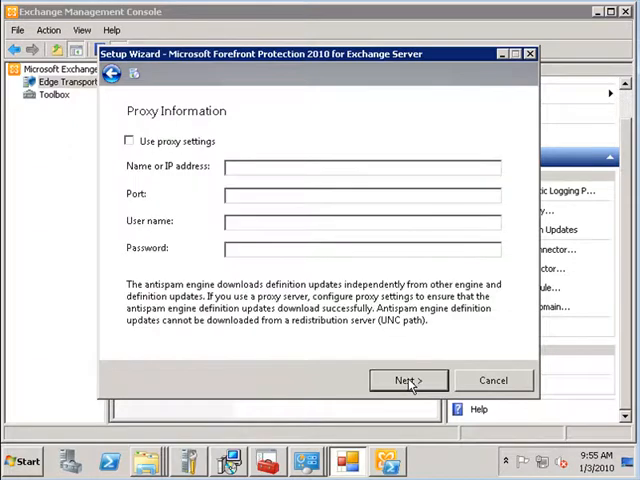
mouse_move(443, 460)
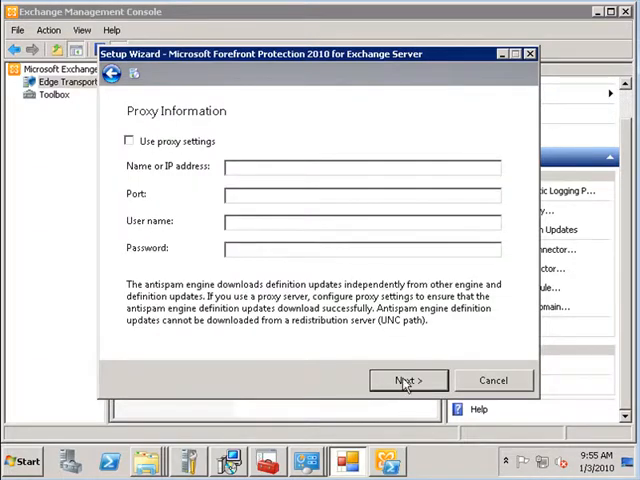
click(407, 380)
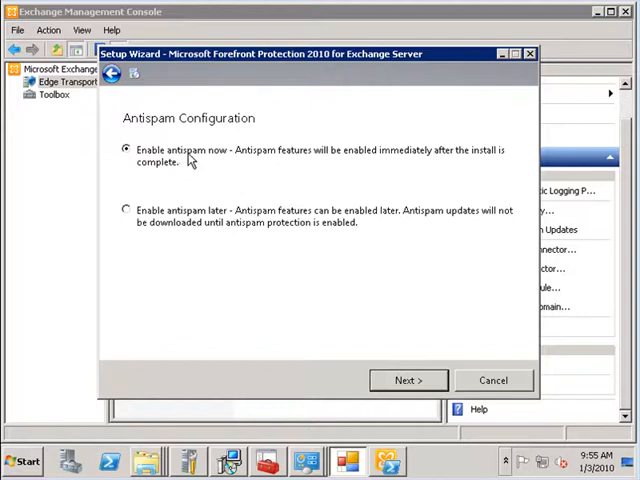
mouse_move(398, 355)
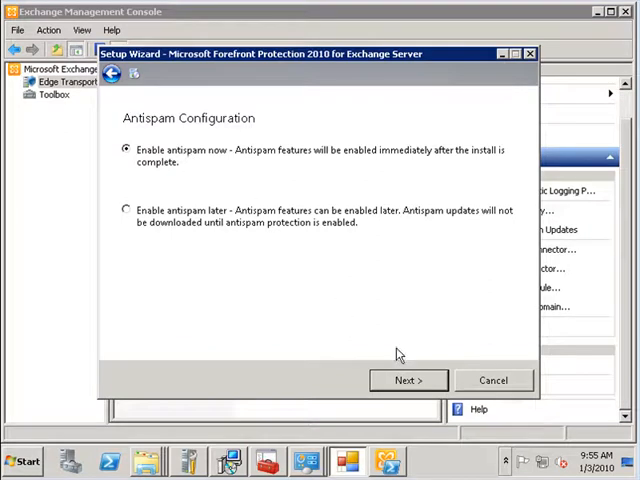
click(407, 380)
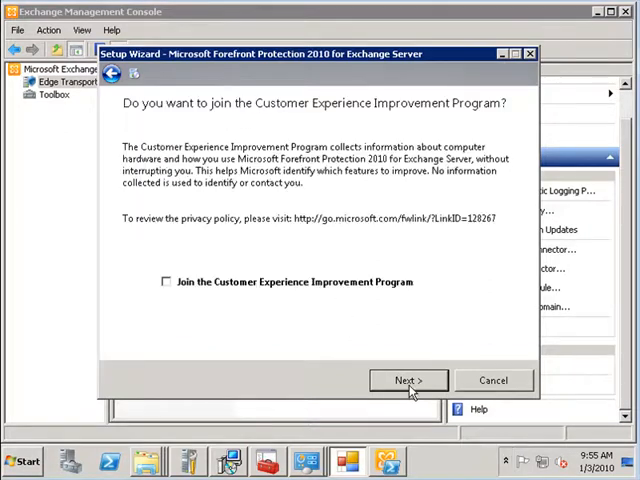
click(407, 380)
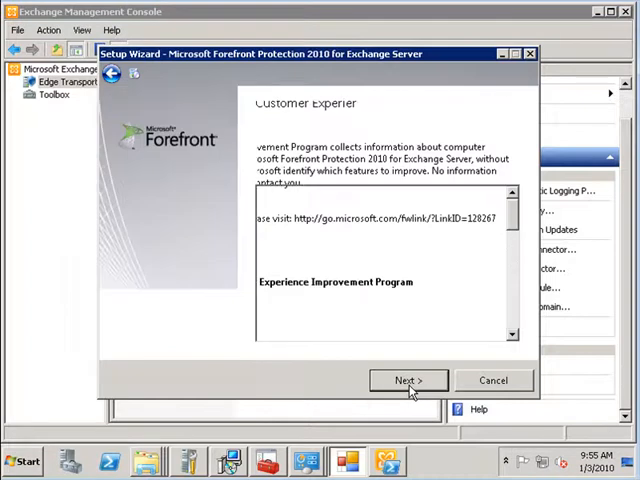
click(407, 380)
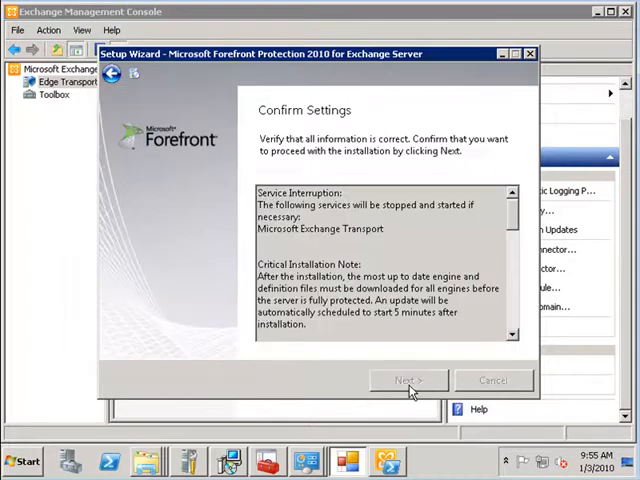
Install Forefront Protection 2010 with the confirmed settings and finish the wizard.
click(406, 379)
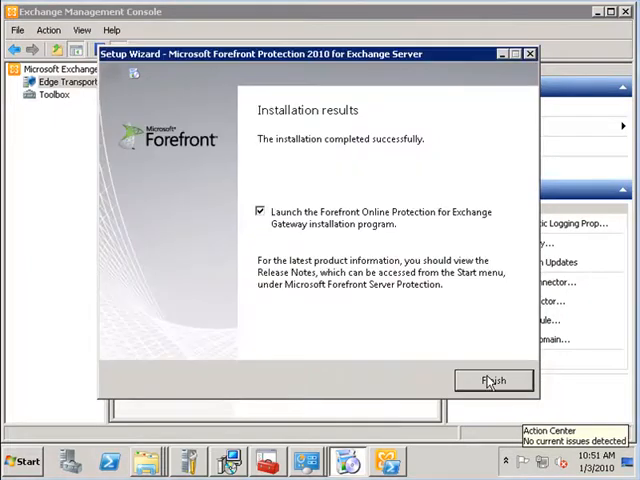
click(493, 381)
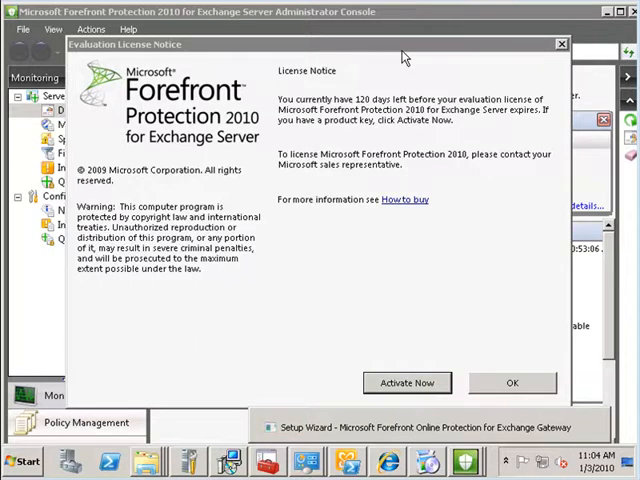
mouse_move(373, 112)
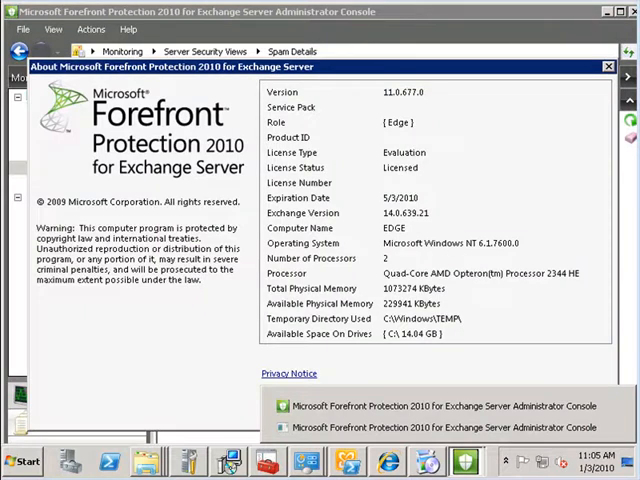
Close the product information window after confirming version 11.0.677.0 in the Edge role.
click(607, 66)
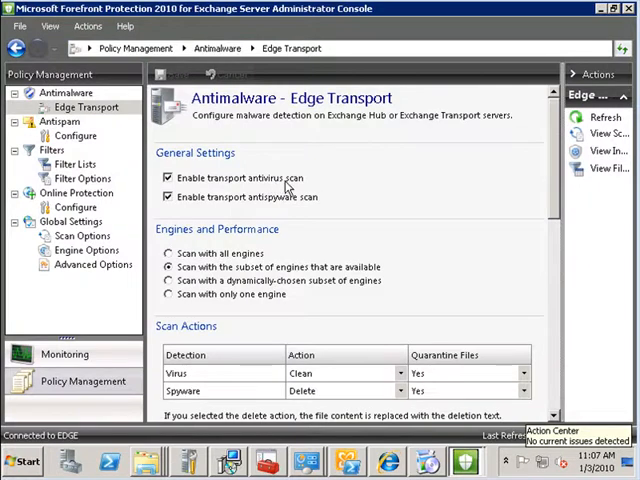
mouse_move(300, 205)
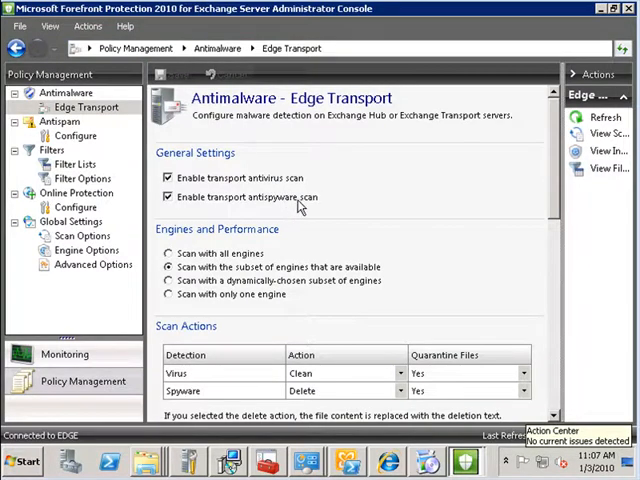
mouse_move(240, 210)
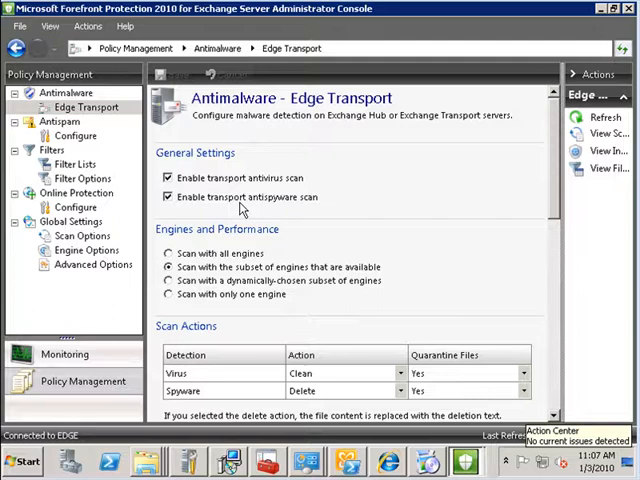
mouse_move(262, 260)
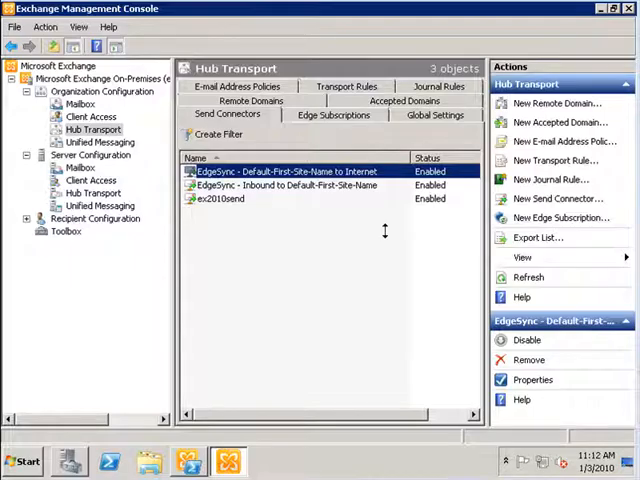
mouse_move(384, 227)
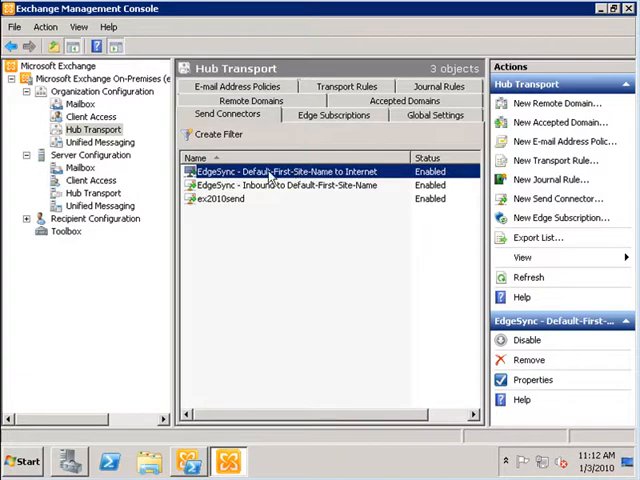
mouse_move(305, 185)
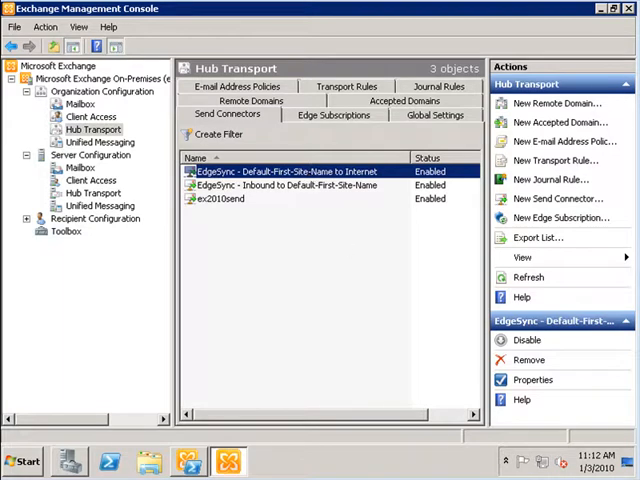
click(300, 185)
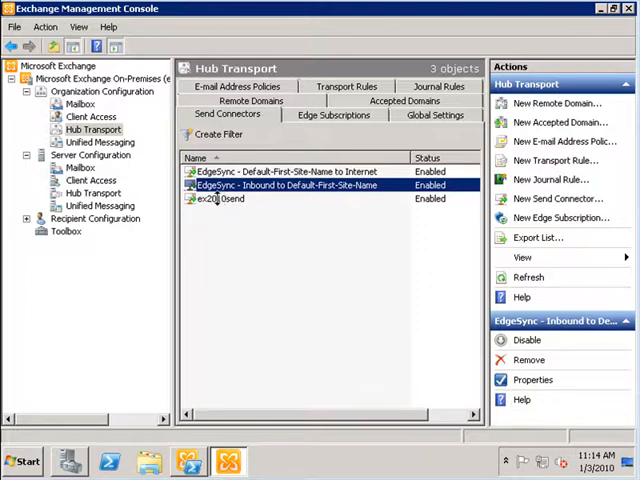
Disable the ex2010send send connector from its right-click menu.
click(230, 199)
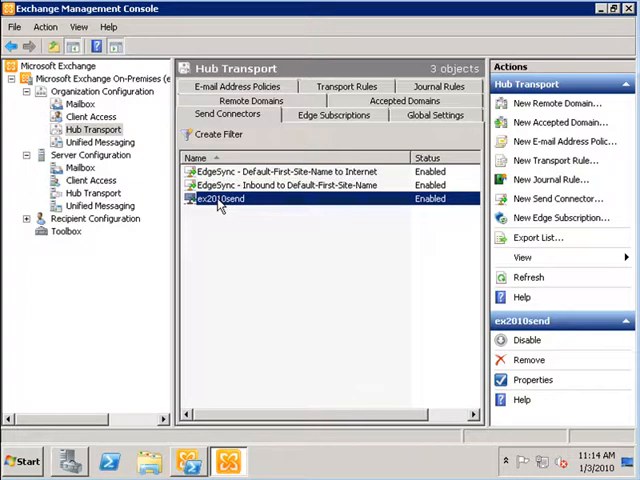
right_click(228, 198)
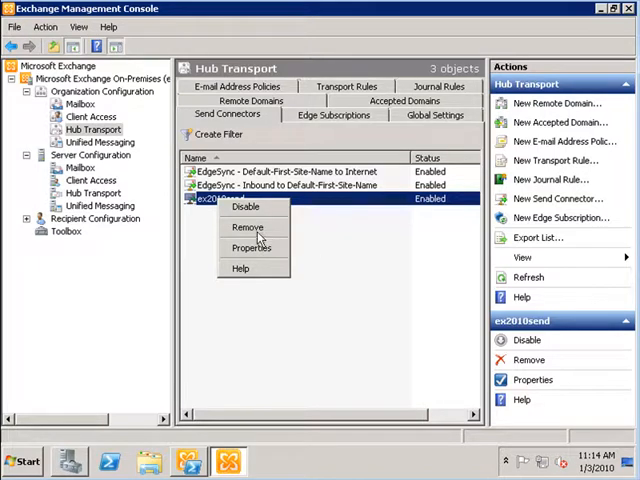
mouse_move(245, 210)
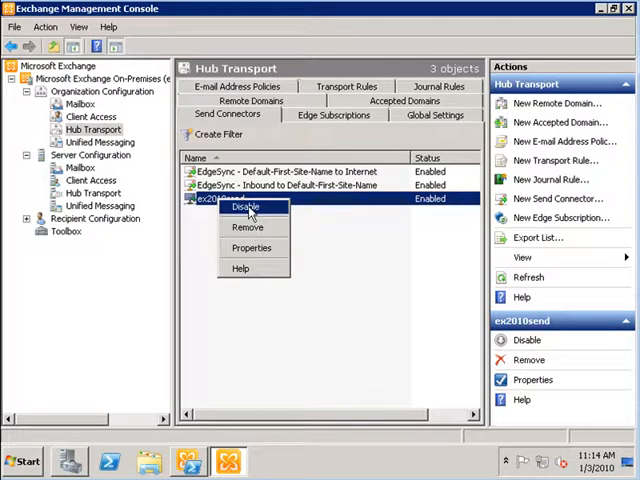
click(249, 208)
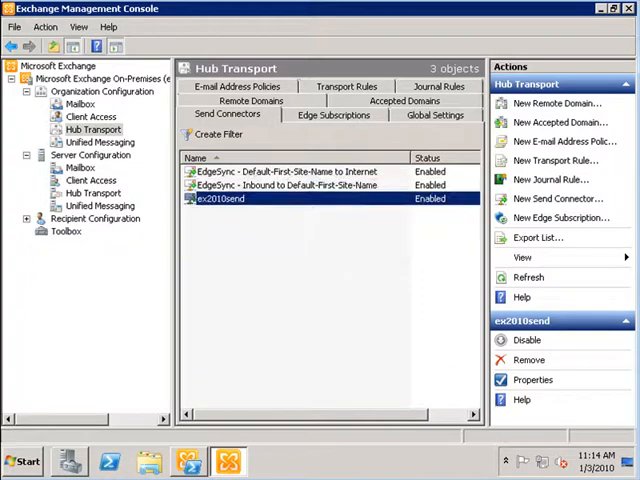
On the Edge server, verify the Default internal receive connector's permission groups and close its properties.
click(68, 81)
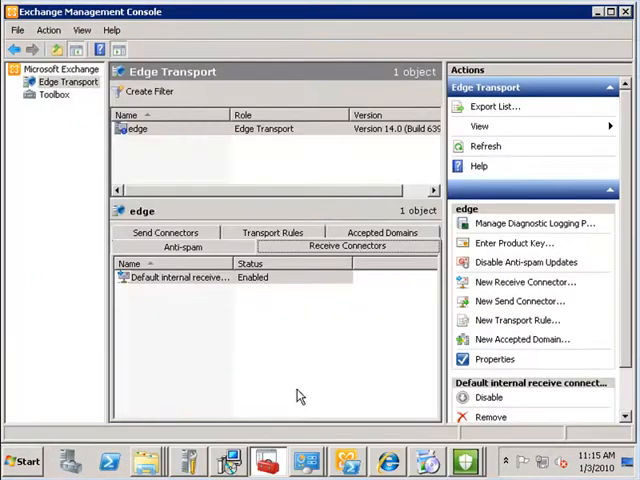
click(180, 277)
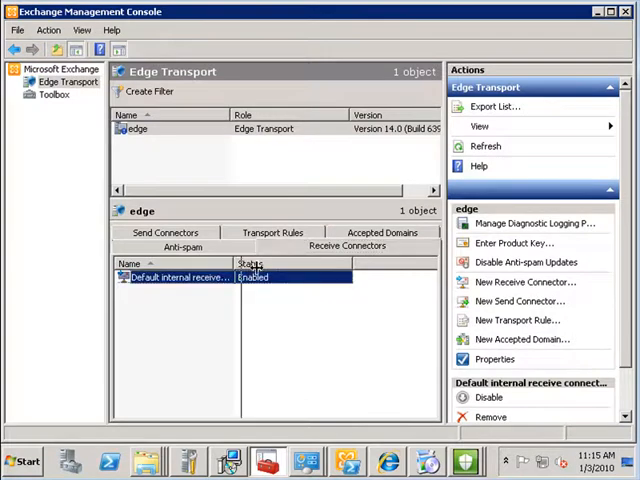
right_click(180, 277)
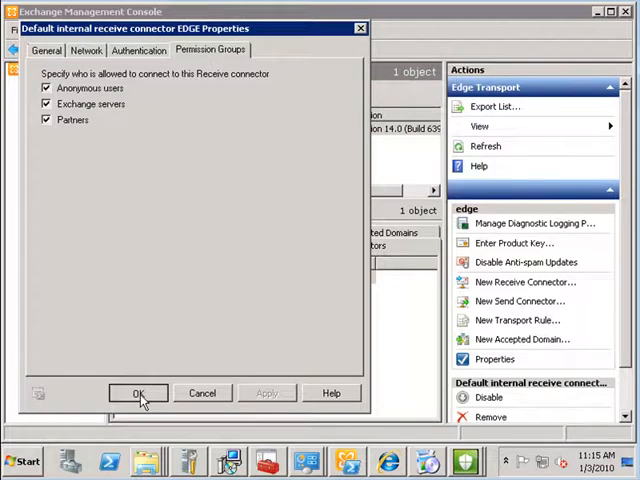
click(138, 392)
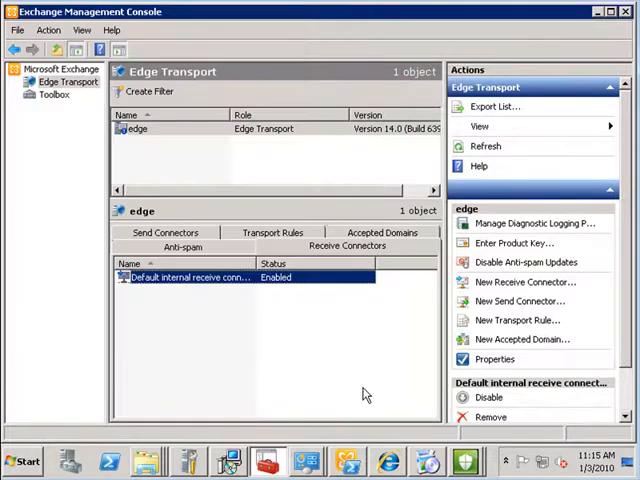